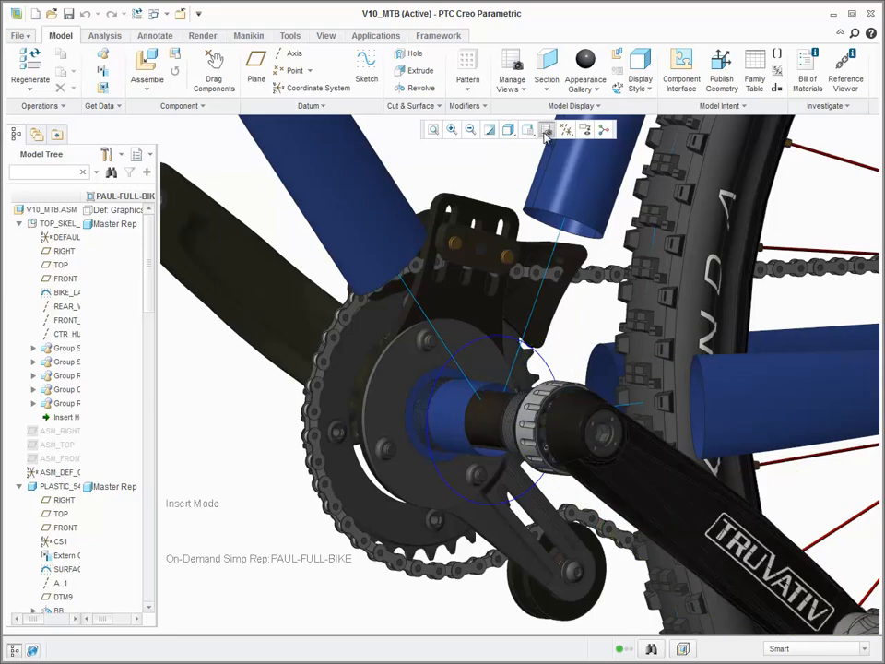
- Switch to the FRAME simplified representation and bring up actions for the plastic frame part
{"action": "left_click", "coordinate": [546, 129]}
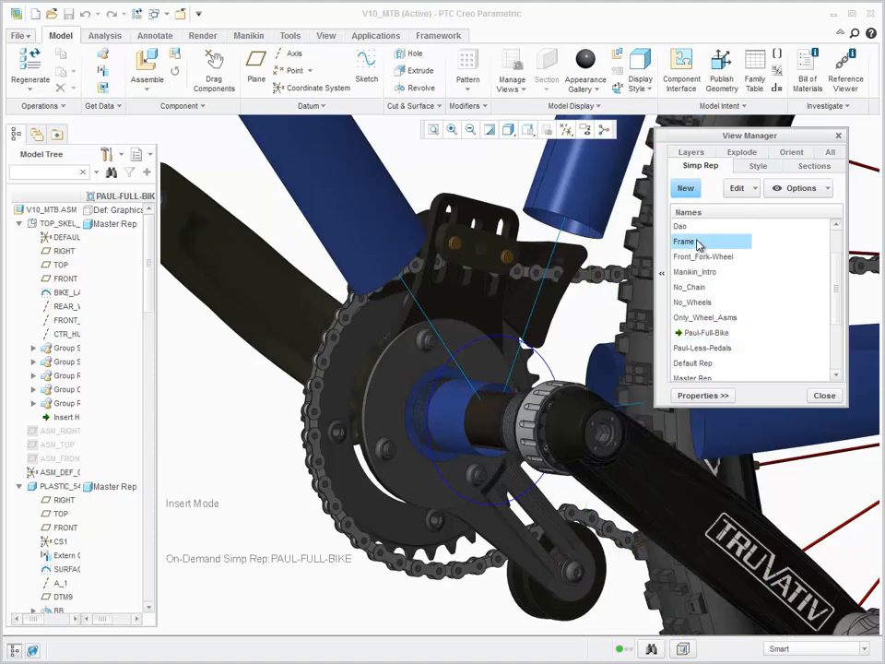
{"action": "double_click", "coordinate": [693, 240]}
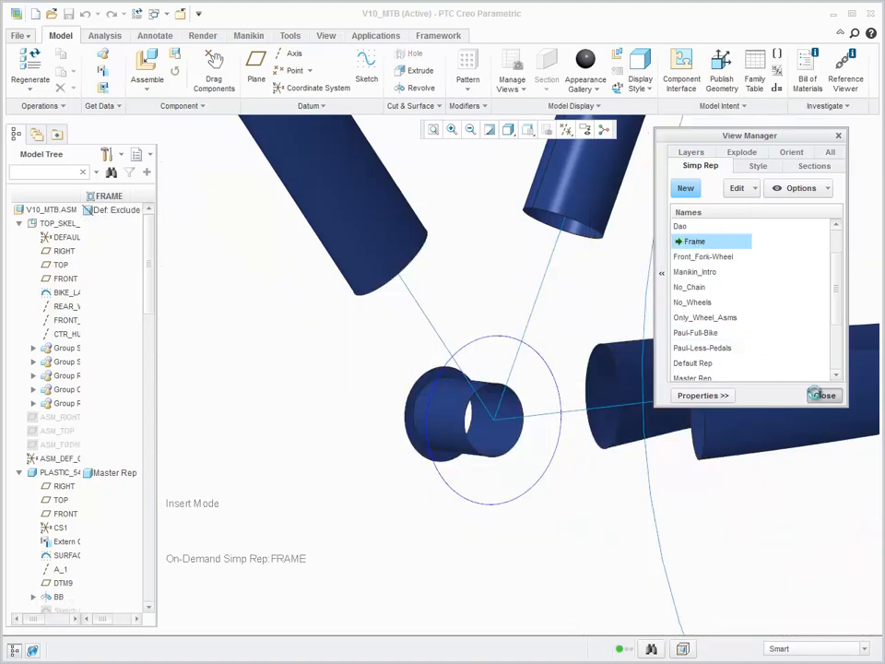
{"action": "right_click", "coordinate": [55, 472]}
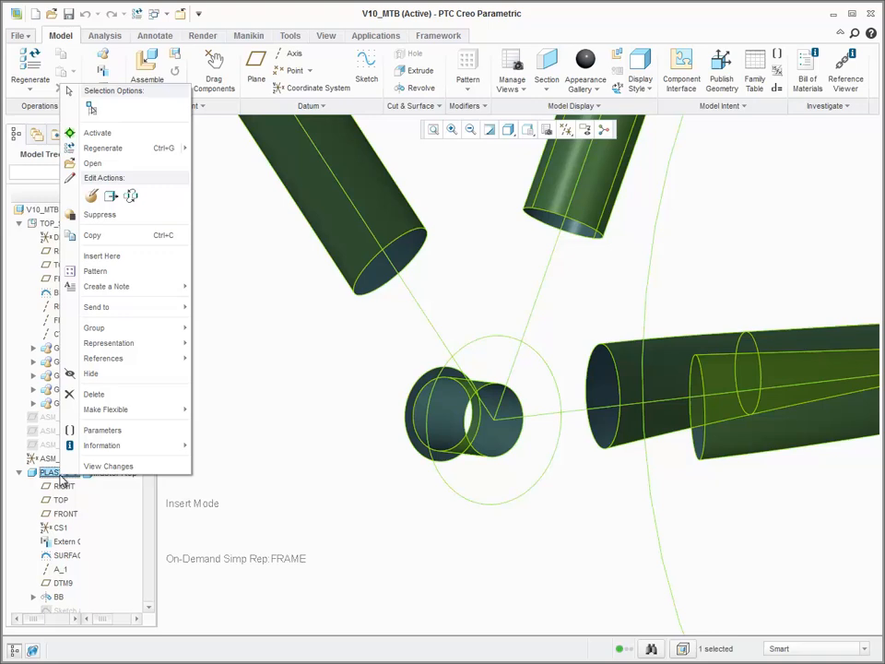
- Activate the plastic part and sculpt a scaled Freestyle sphere, pulling and rotating faces toward the tubes
{"action": "left_click", "coordinate": [98, 133]}
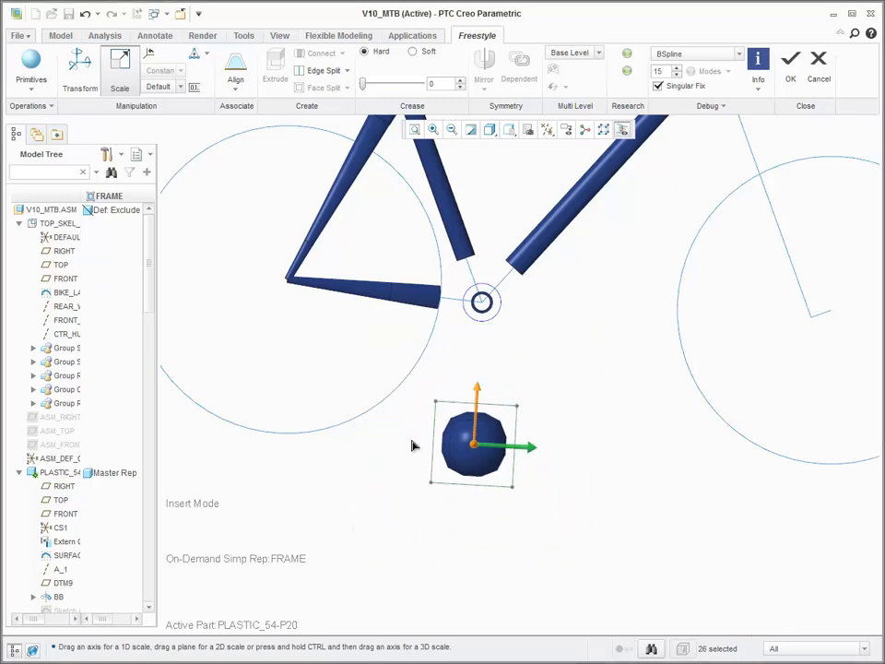
{"action": "left_click_drag", "start_coordinate": [475, 444], "coordinate": [476, 304]}
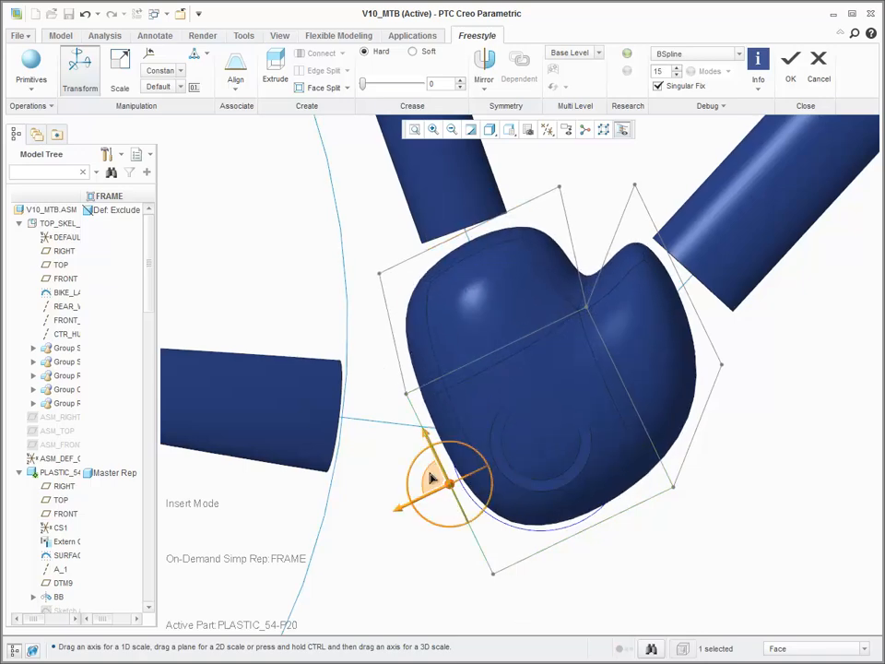
{"action": "left_click_drag", "start_coordinate": [452, 479], "coordinate": [331, 415]}
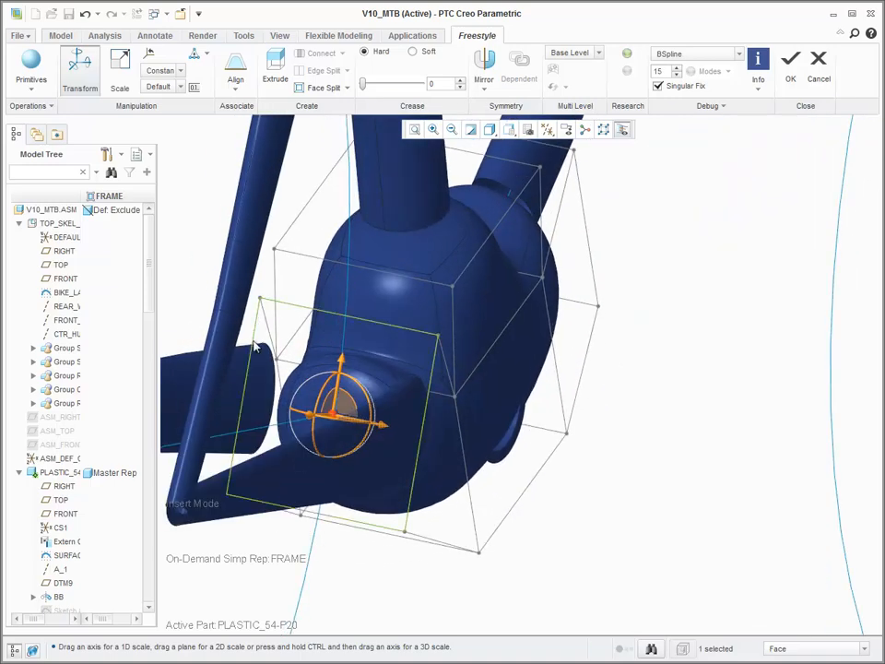
{"action": "left_click_drag", "start_coordinate": [347, 424], "coordinate": [424, 434]}
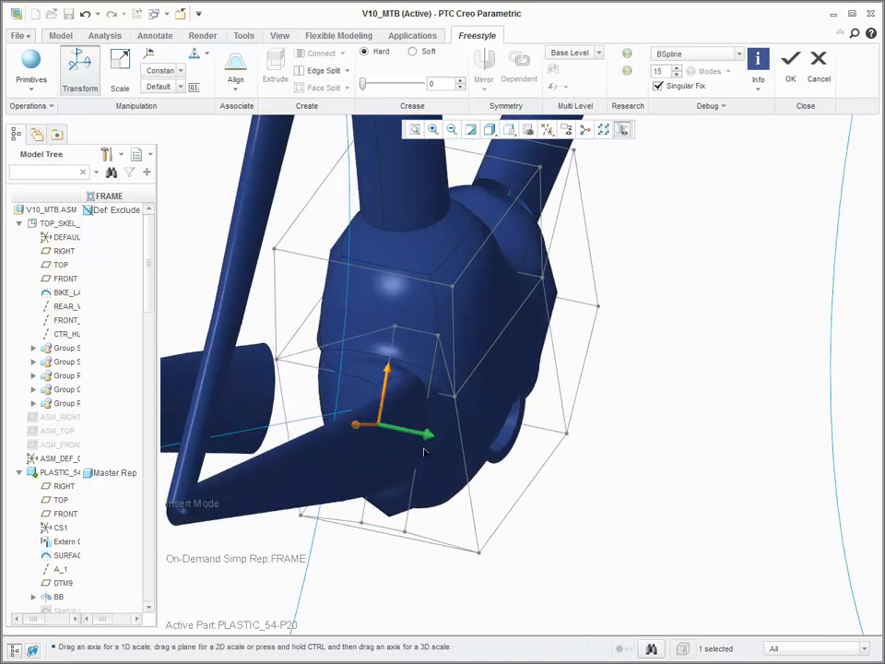
{"action": "left_click_drag", "start_coordinate": [428, 435], "coordinate": [512, 454]}
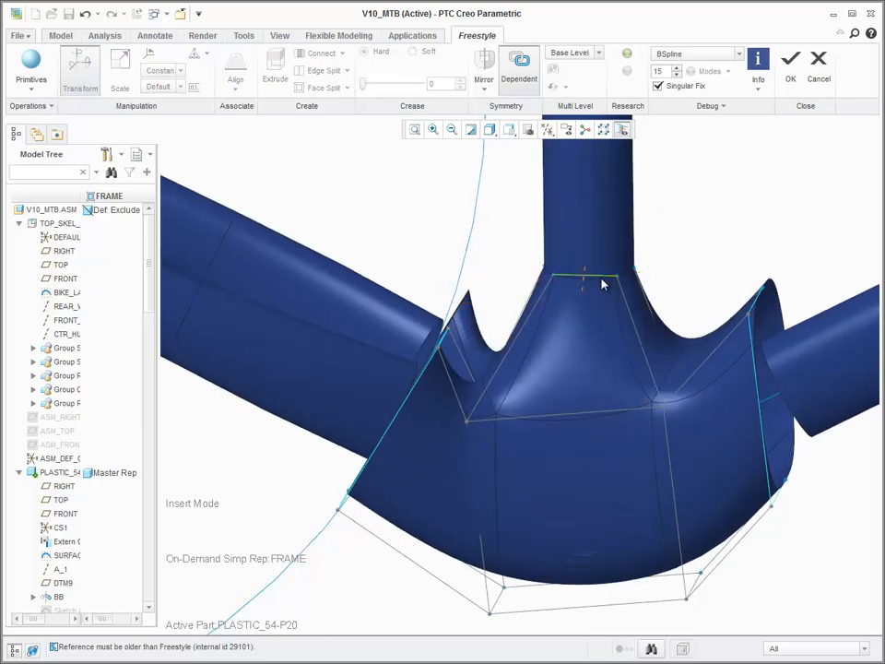
- Reference the neighbouring tube edge and set the bracket connection to Normal Position
{"action": "left_click", "coordinate": [581, 280]}
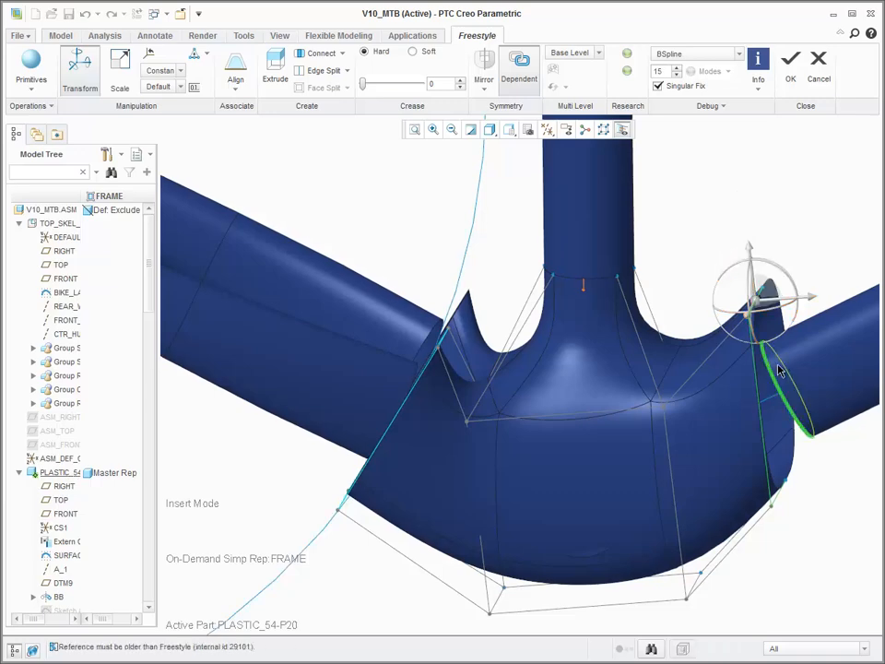
{"action": "right_click", "coordinate": [778, 369]}
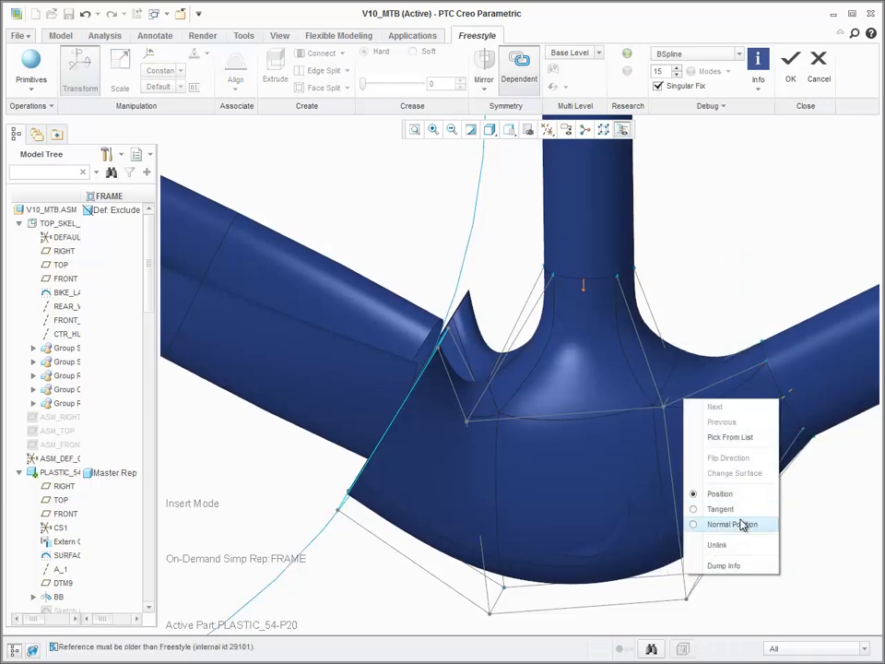
{"action": "left_click", "coordinate": [733, 523]}
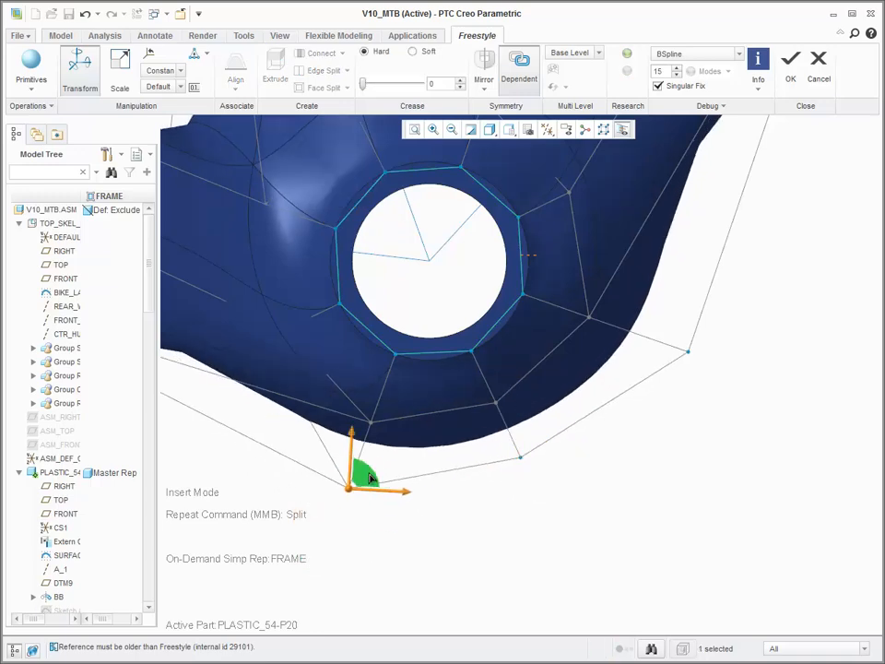
- Adjust the control mesh around the bracket opening and accept the Freestyle edit
{"action": "left_click_drag", "start_coordinate": [359, 475], "coordinate": [667, 328]}
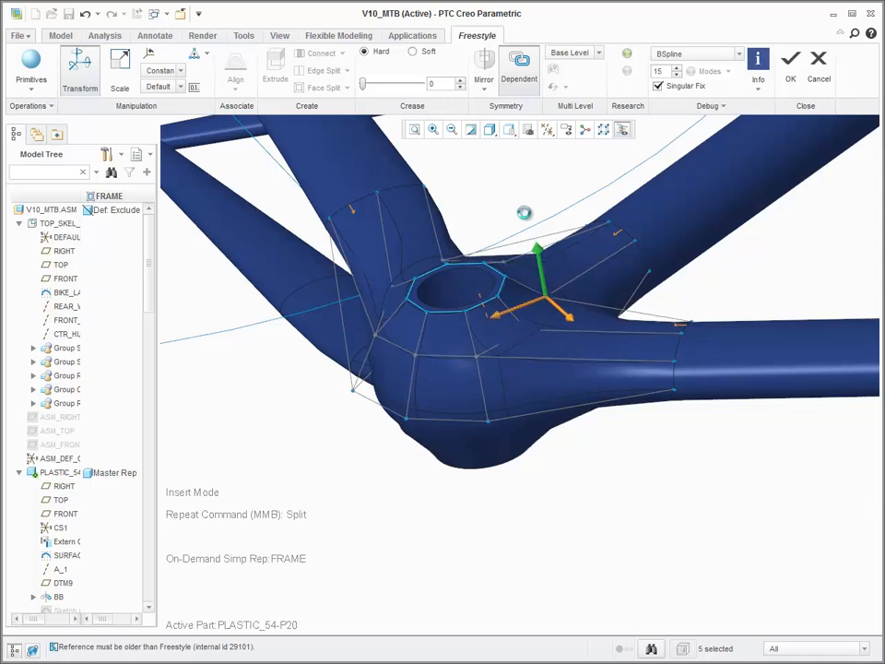
{"action": "left_click", "coordinate": [103, 35]}
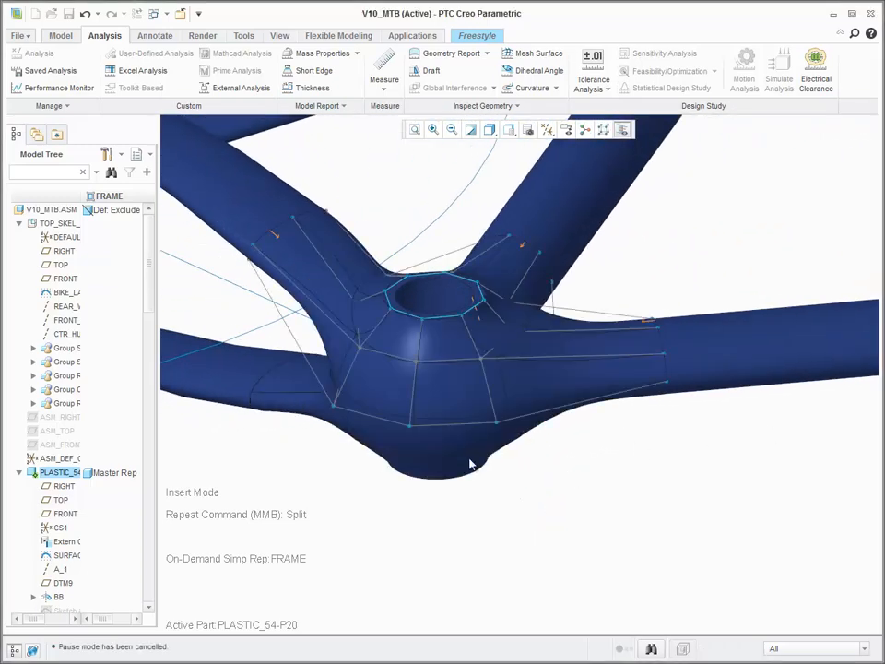
- Finish Freestyle, switch to the Paul-Less-Pedals representation and regenerate the model
{"action": "left_click", "coordinate": [476, 35]}
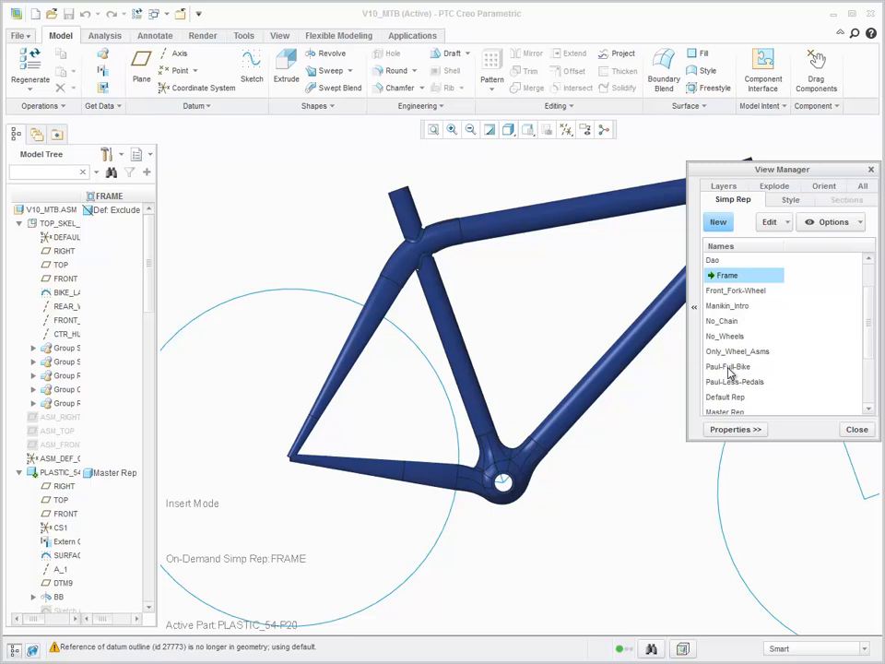
{"action": "double_click", "coordinate": [744, 380]}
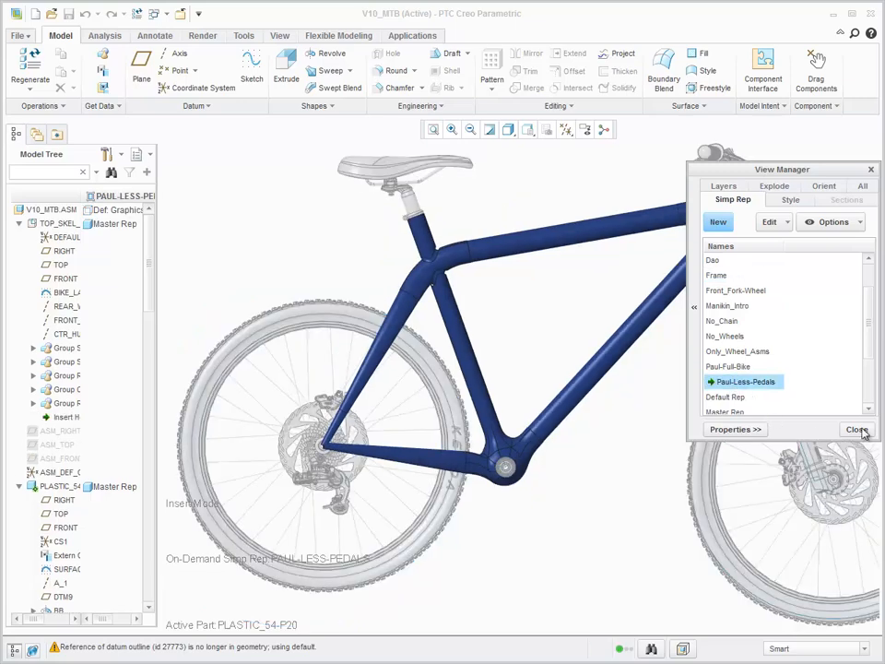
{"action": "left_click", "coordinate": [855, 430]}
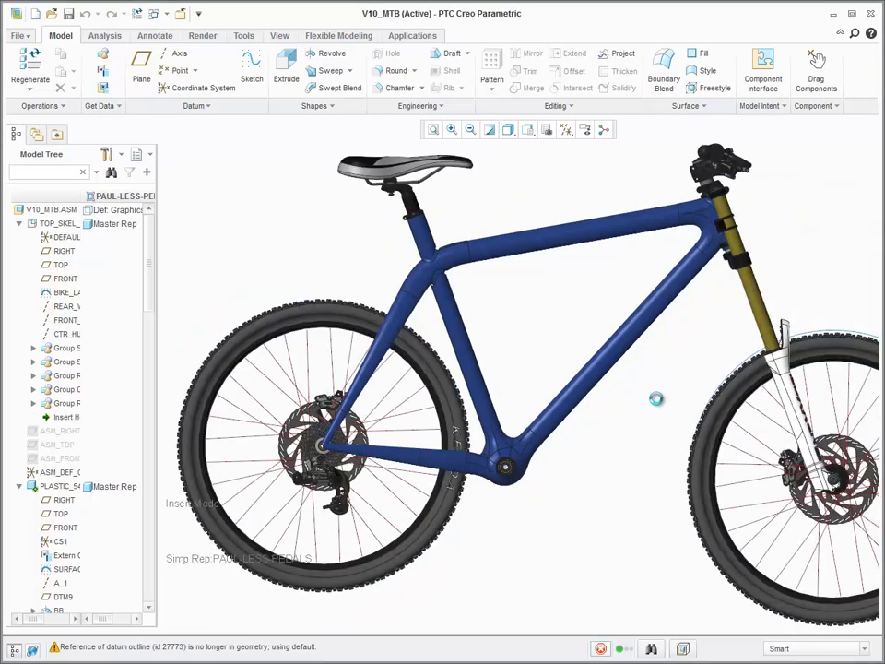
{"action": "right_click", "coordinate": [63, 291]}
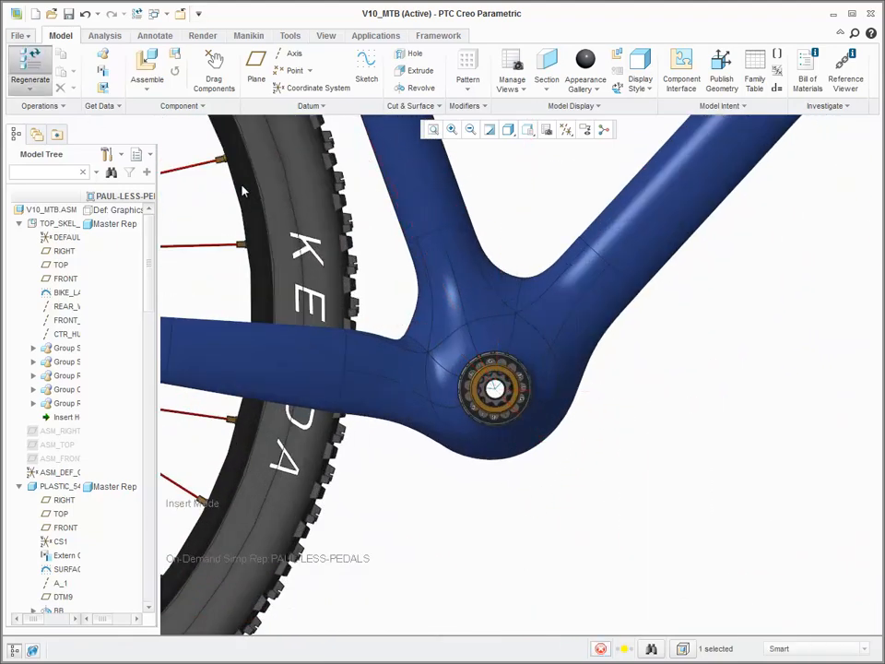
{"action": "left_click", "coordinate": [30, 70]}
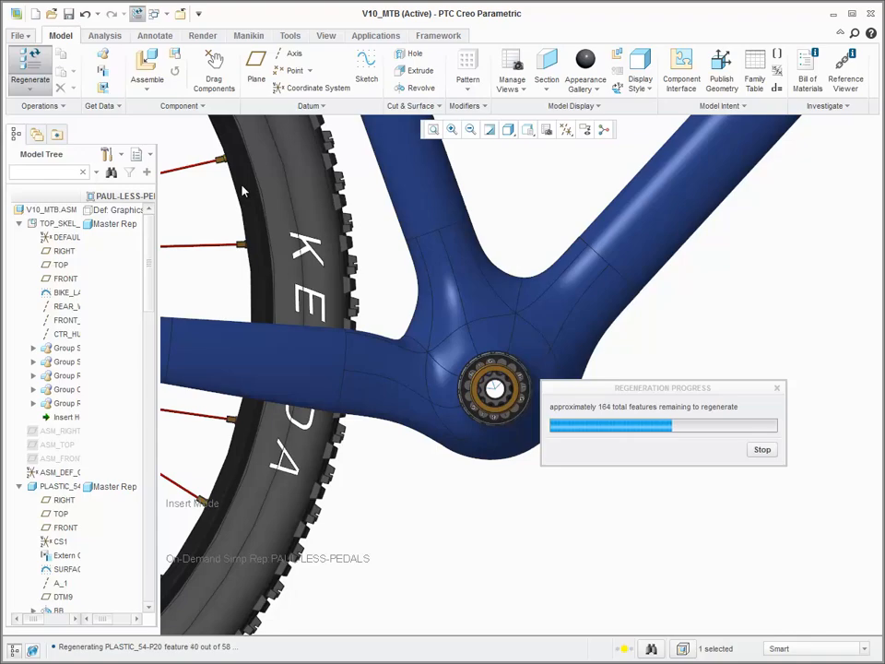